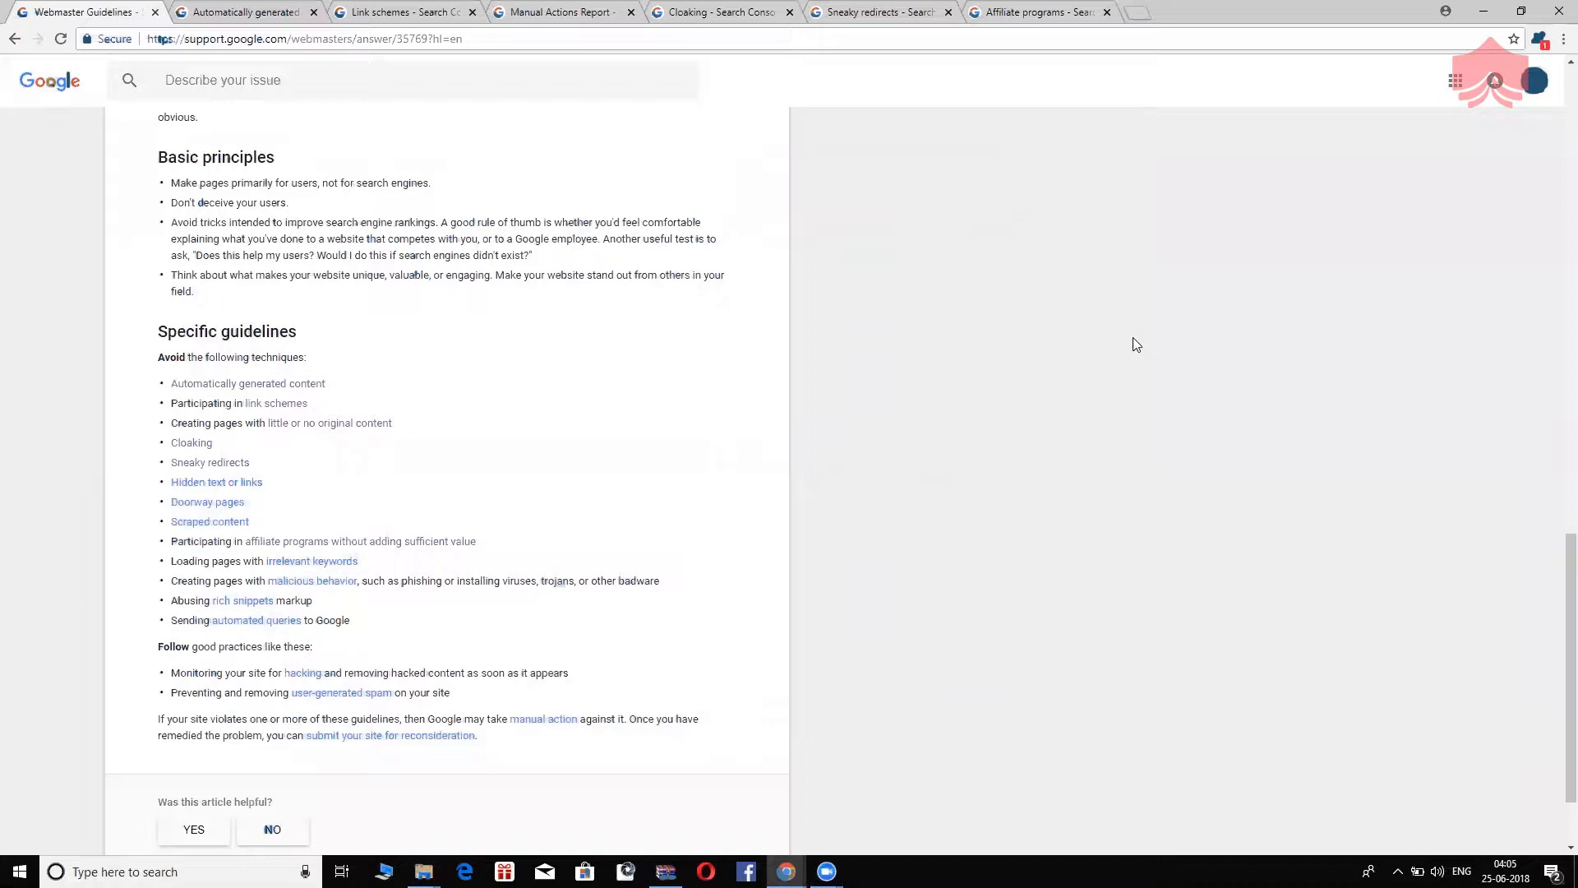
pyautogui.moveTo(1165, 411)
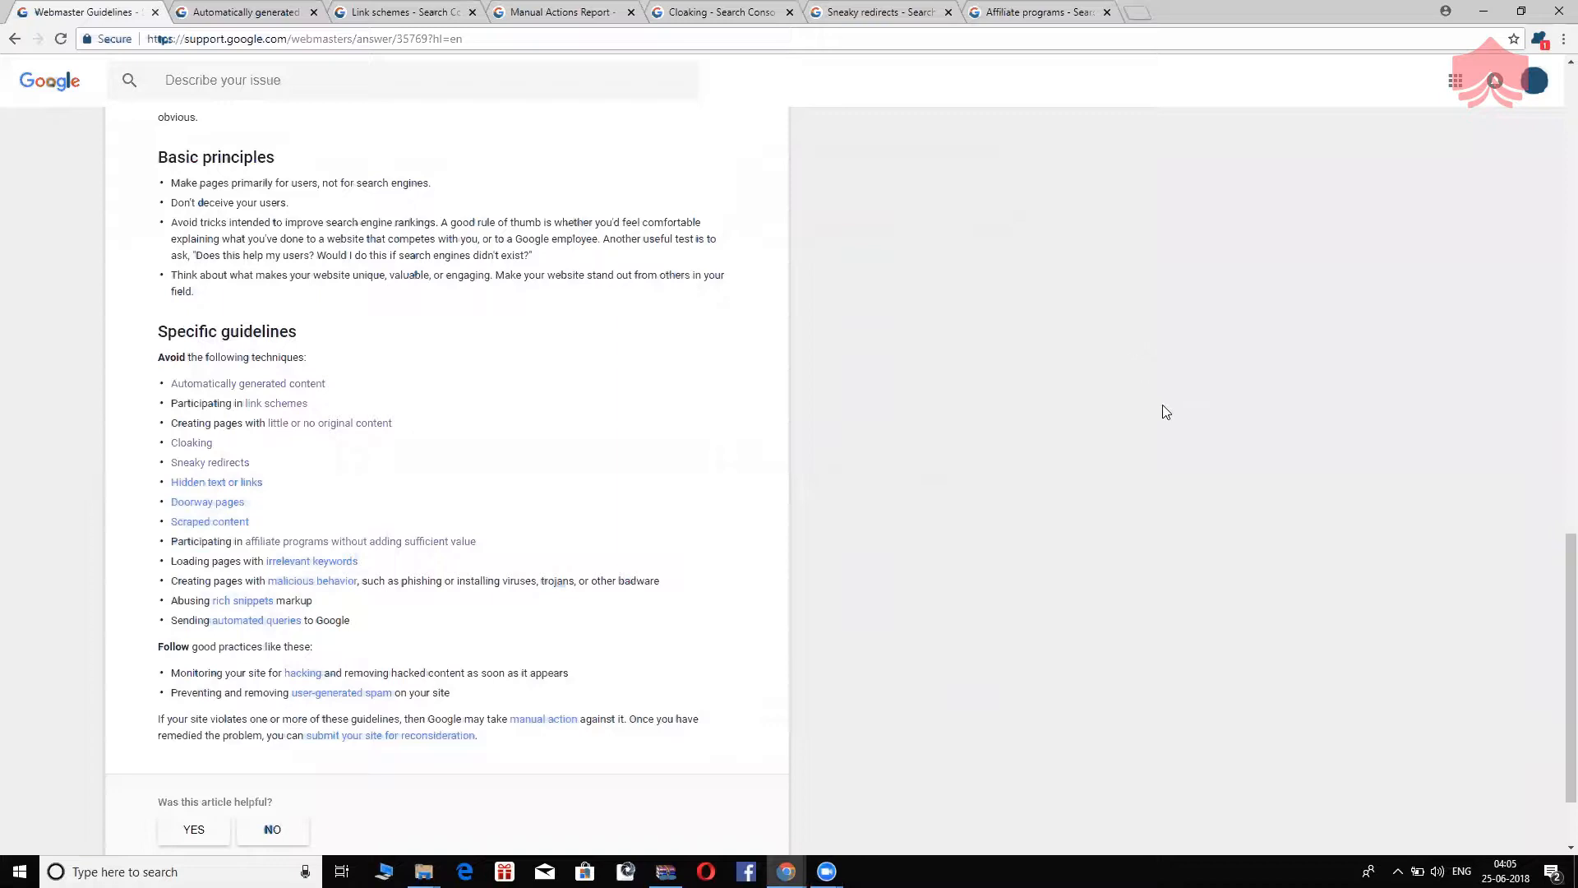
pyautogui.moveTo(1067, 276)
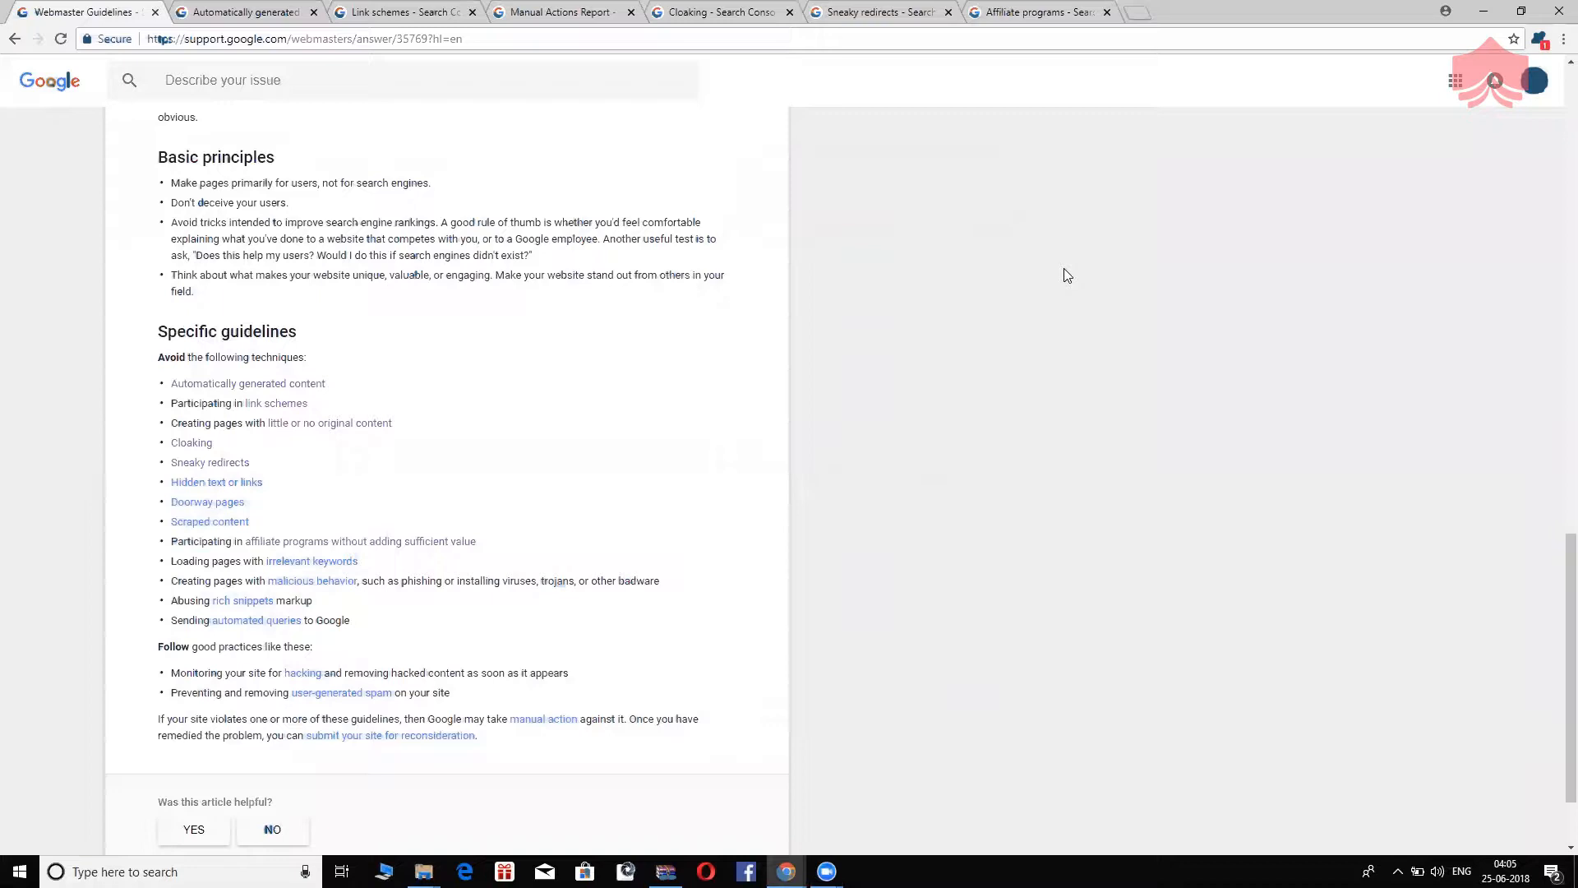
pyautogui.moveTo(1026, 432)
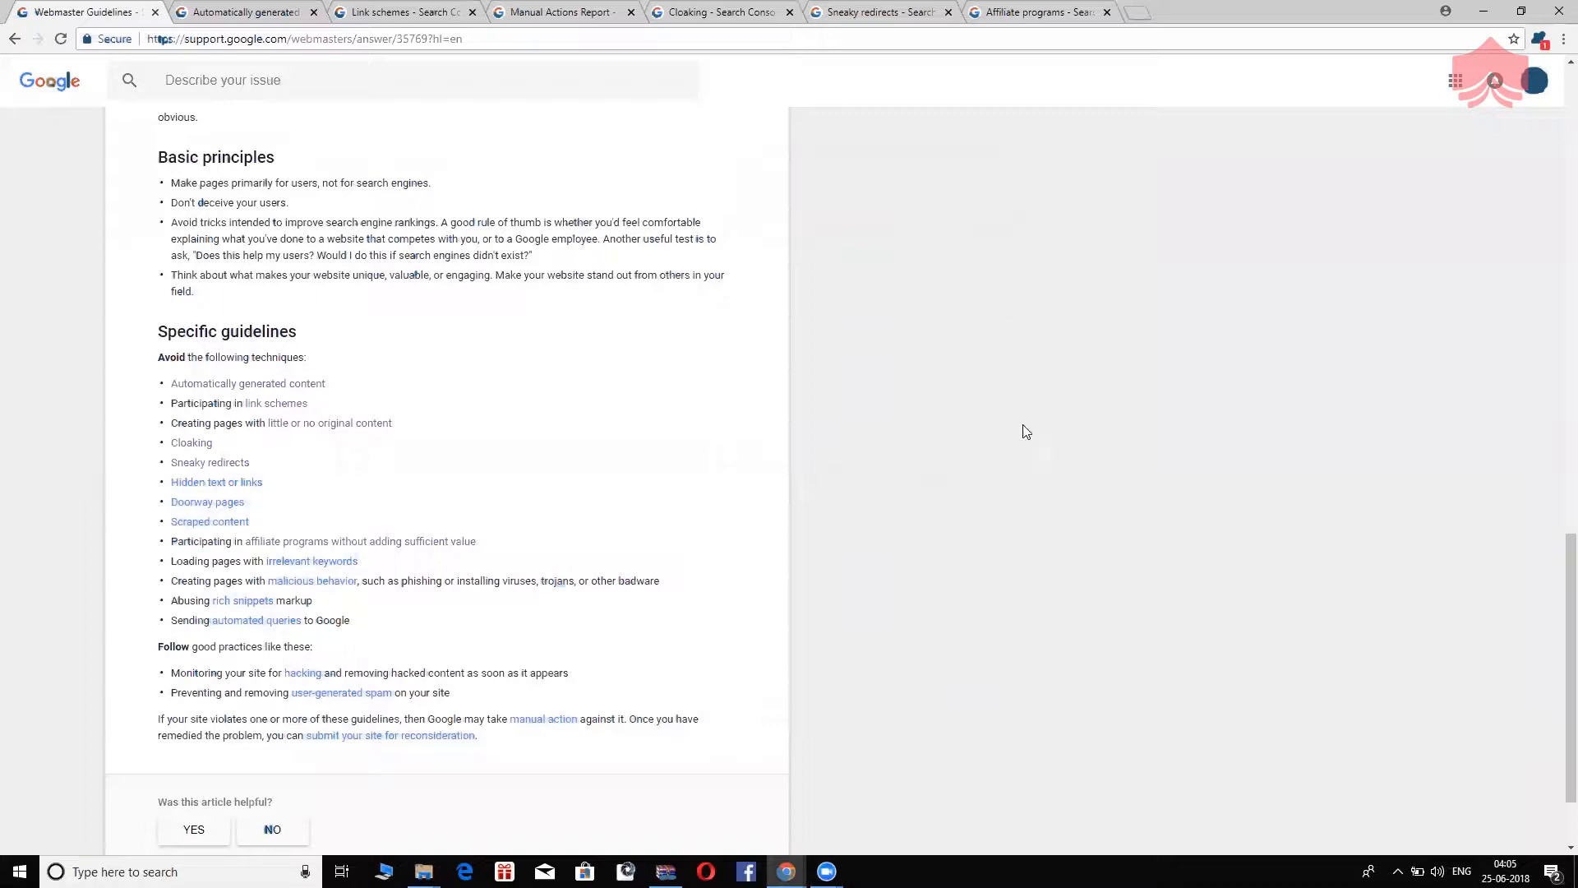
pyautogui.moveTo(489, 222)
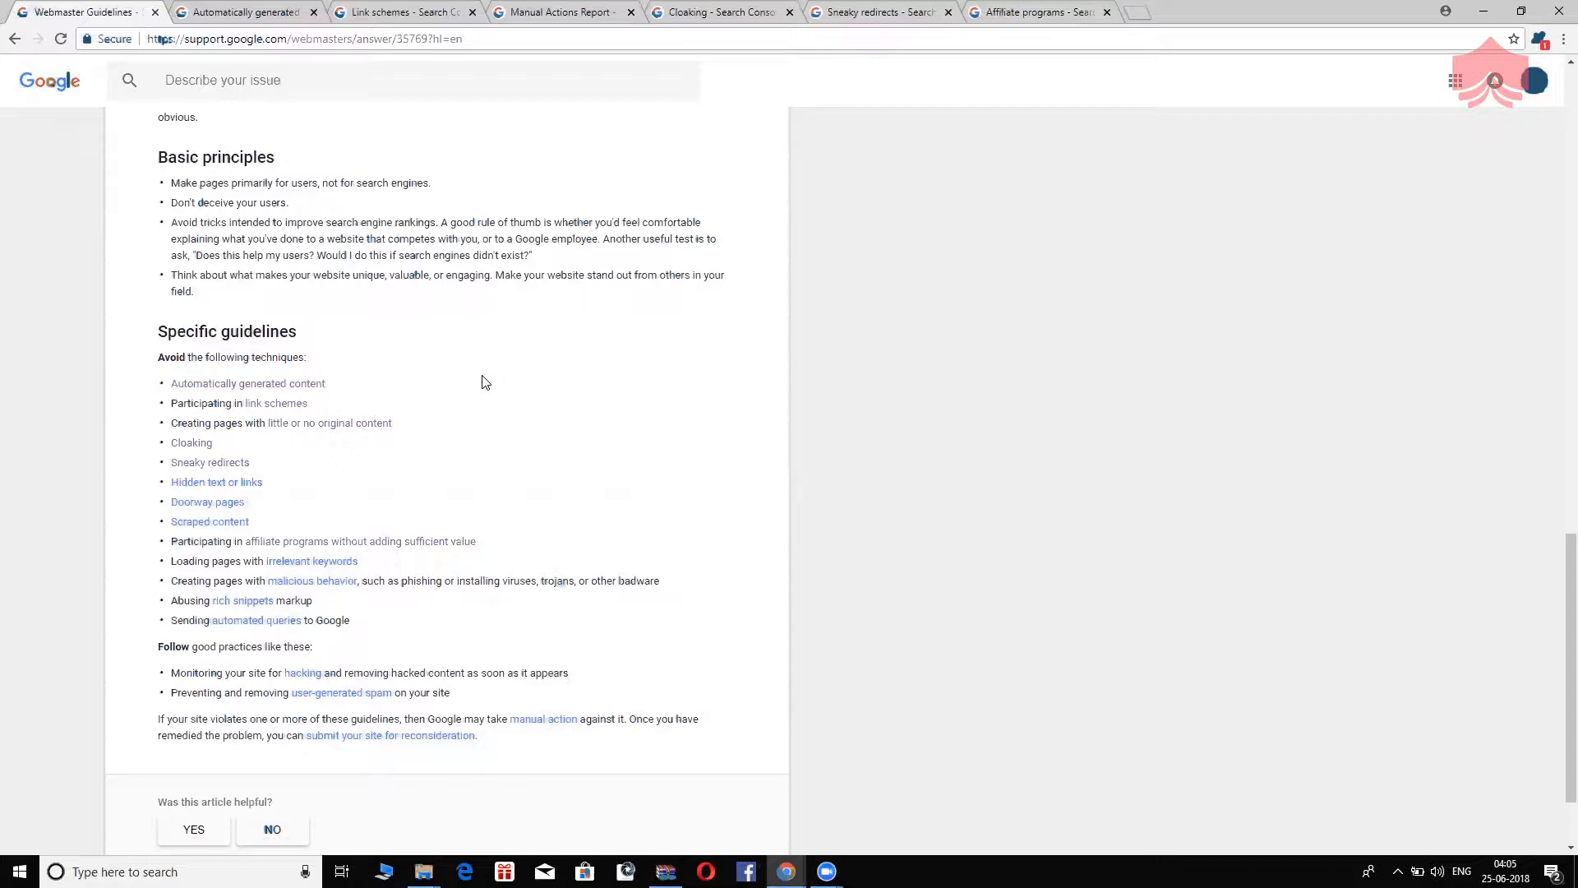
pyautogui.moveTo(271, 55)
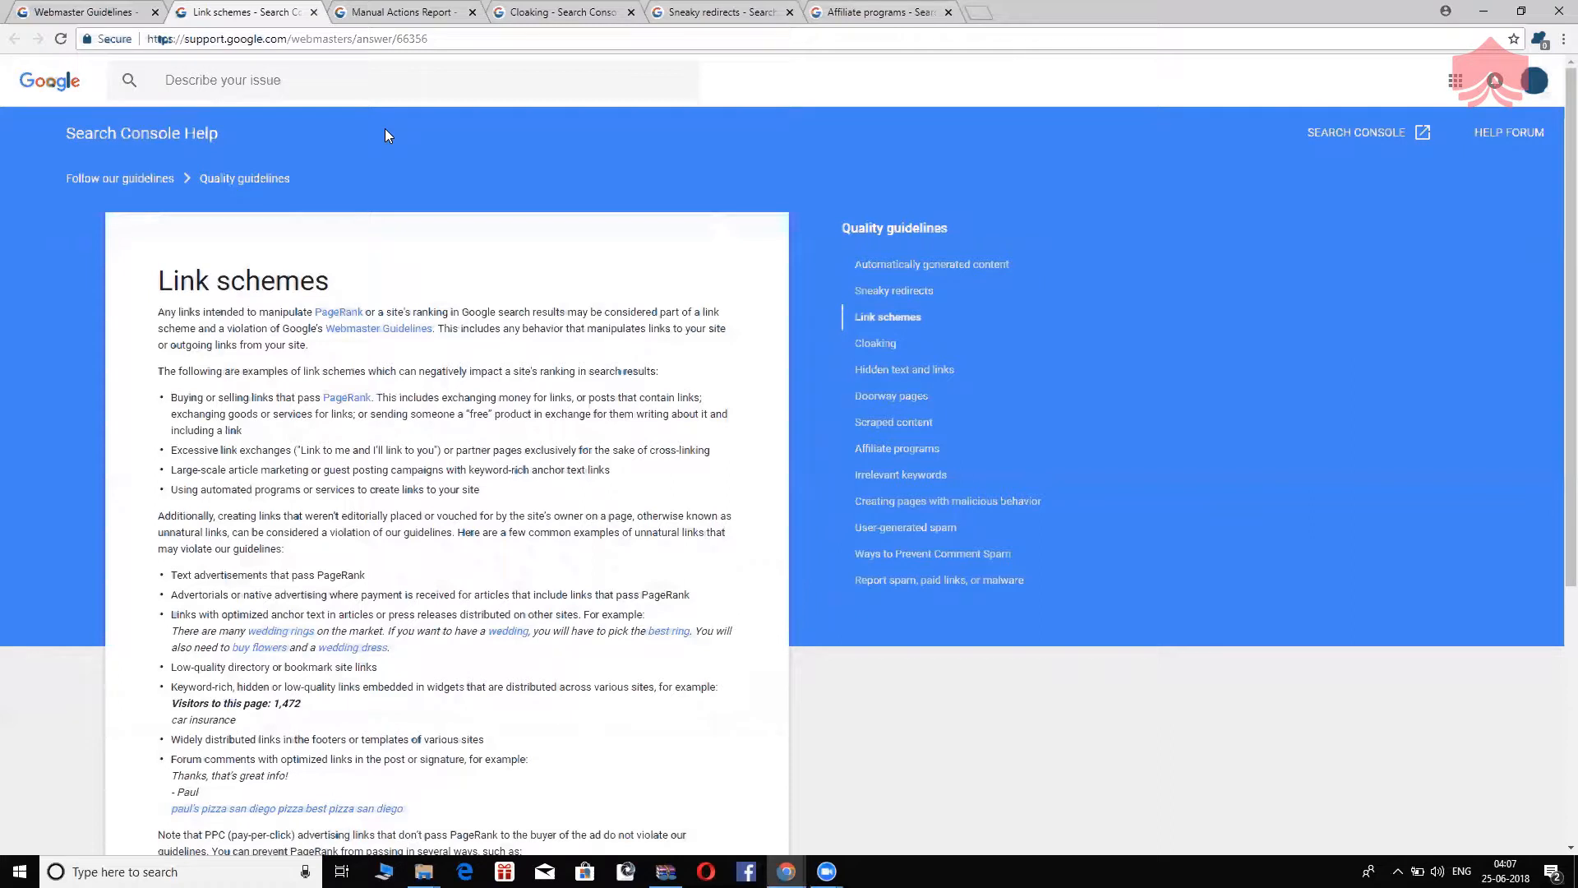
pyautogui.moveTo(494, 204)
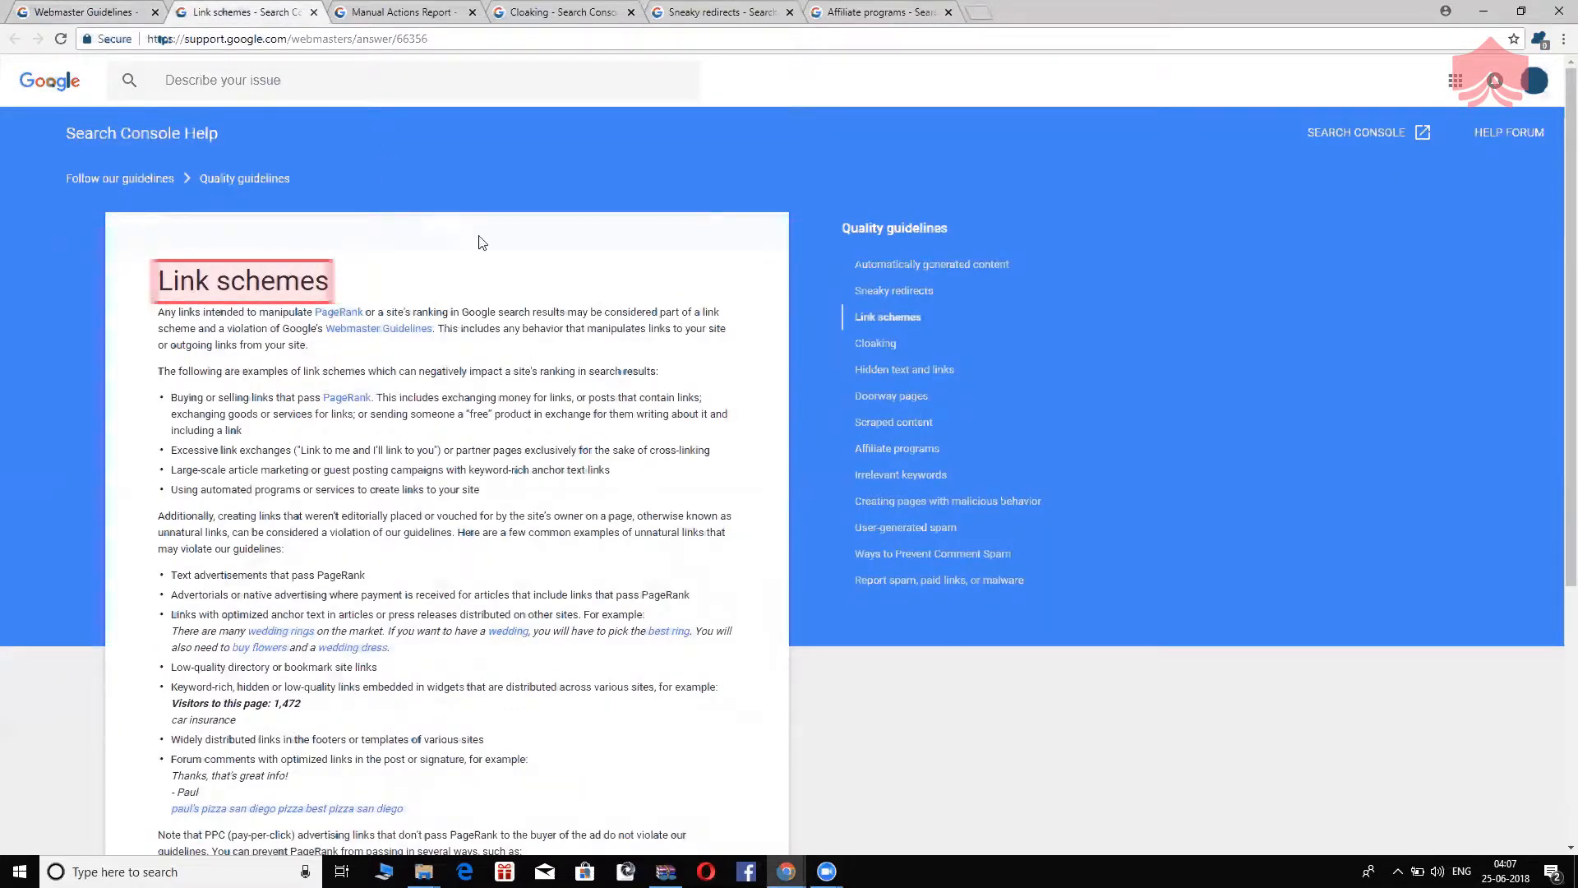
# - Scroll down through the Link schemes article's list of manipulative linking examples
pyautogui.scroll(-3)
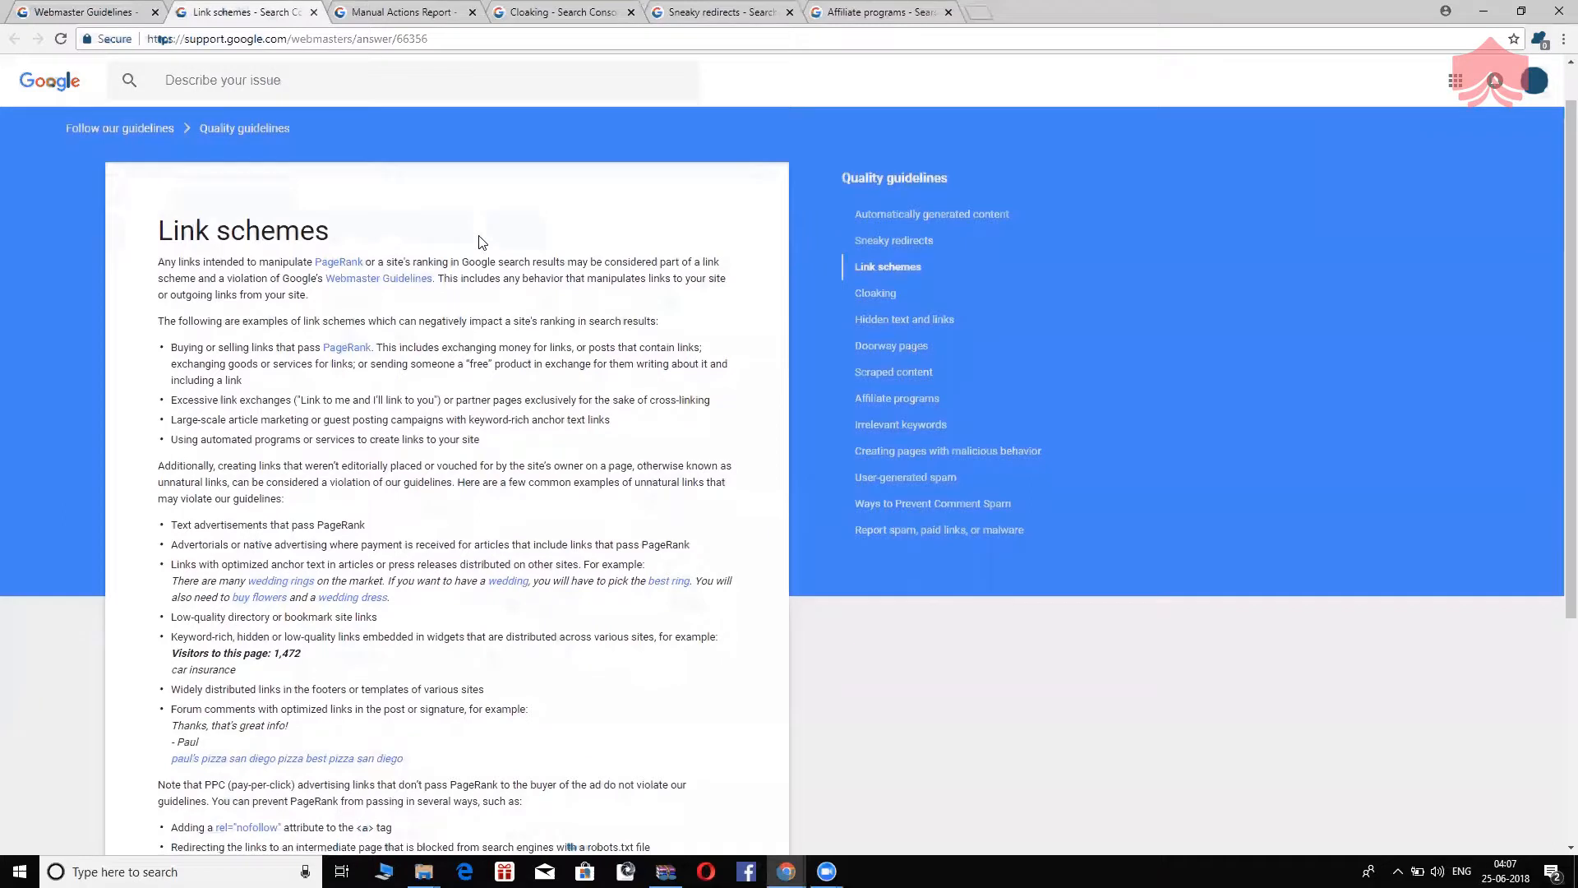
pyautogui.scroll(-3)
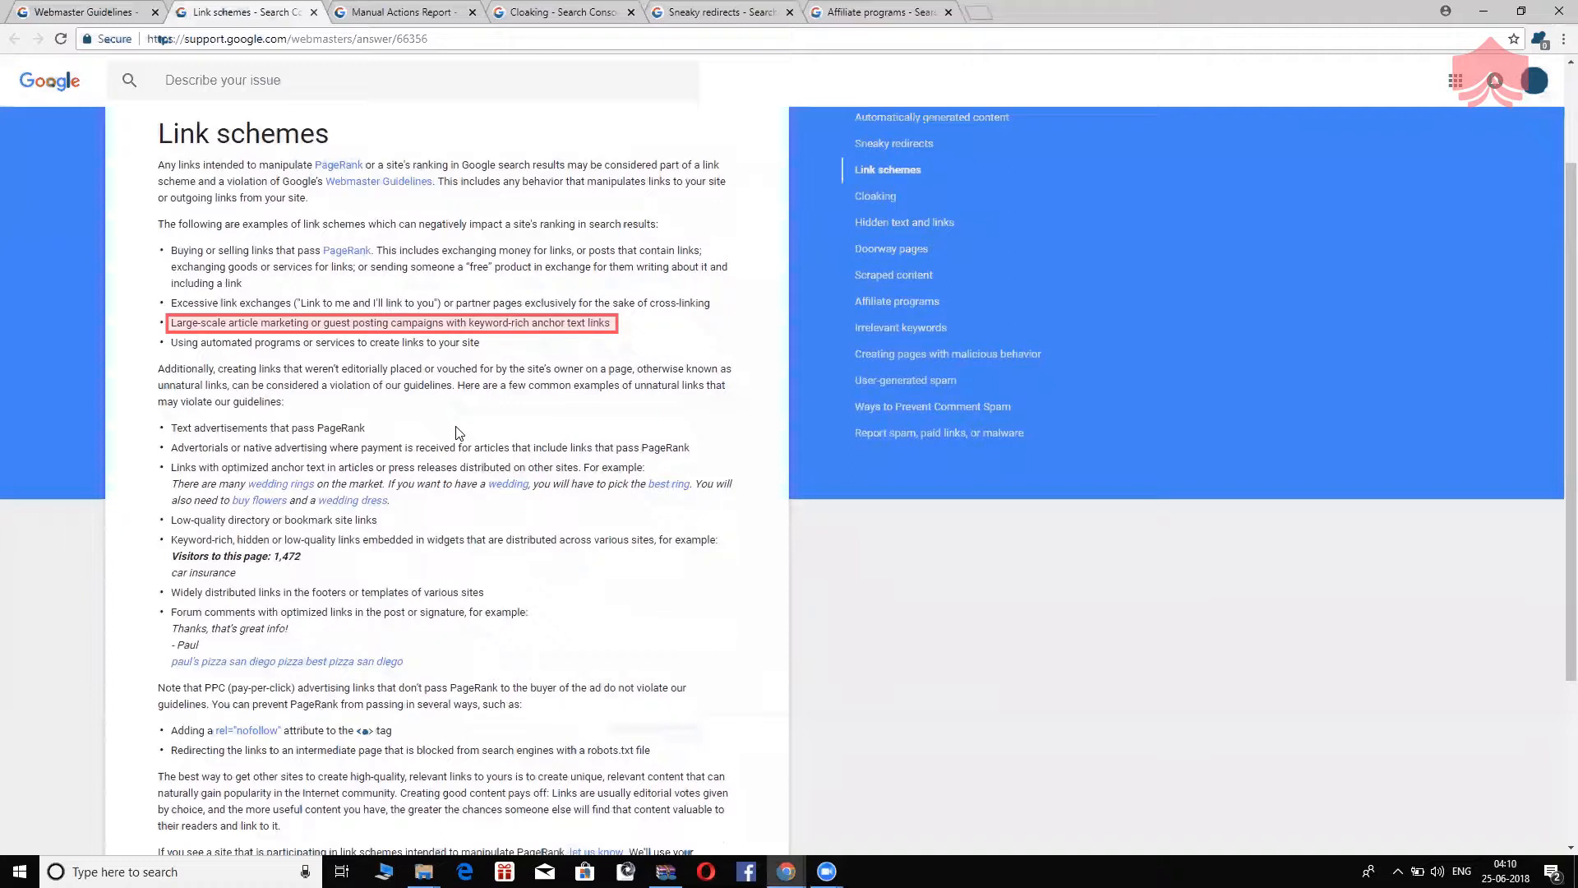
pyautogui.moveTo(588, 388)
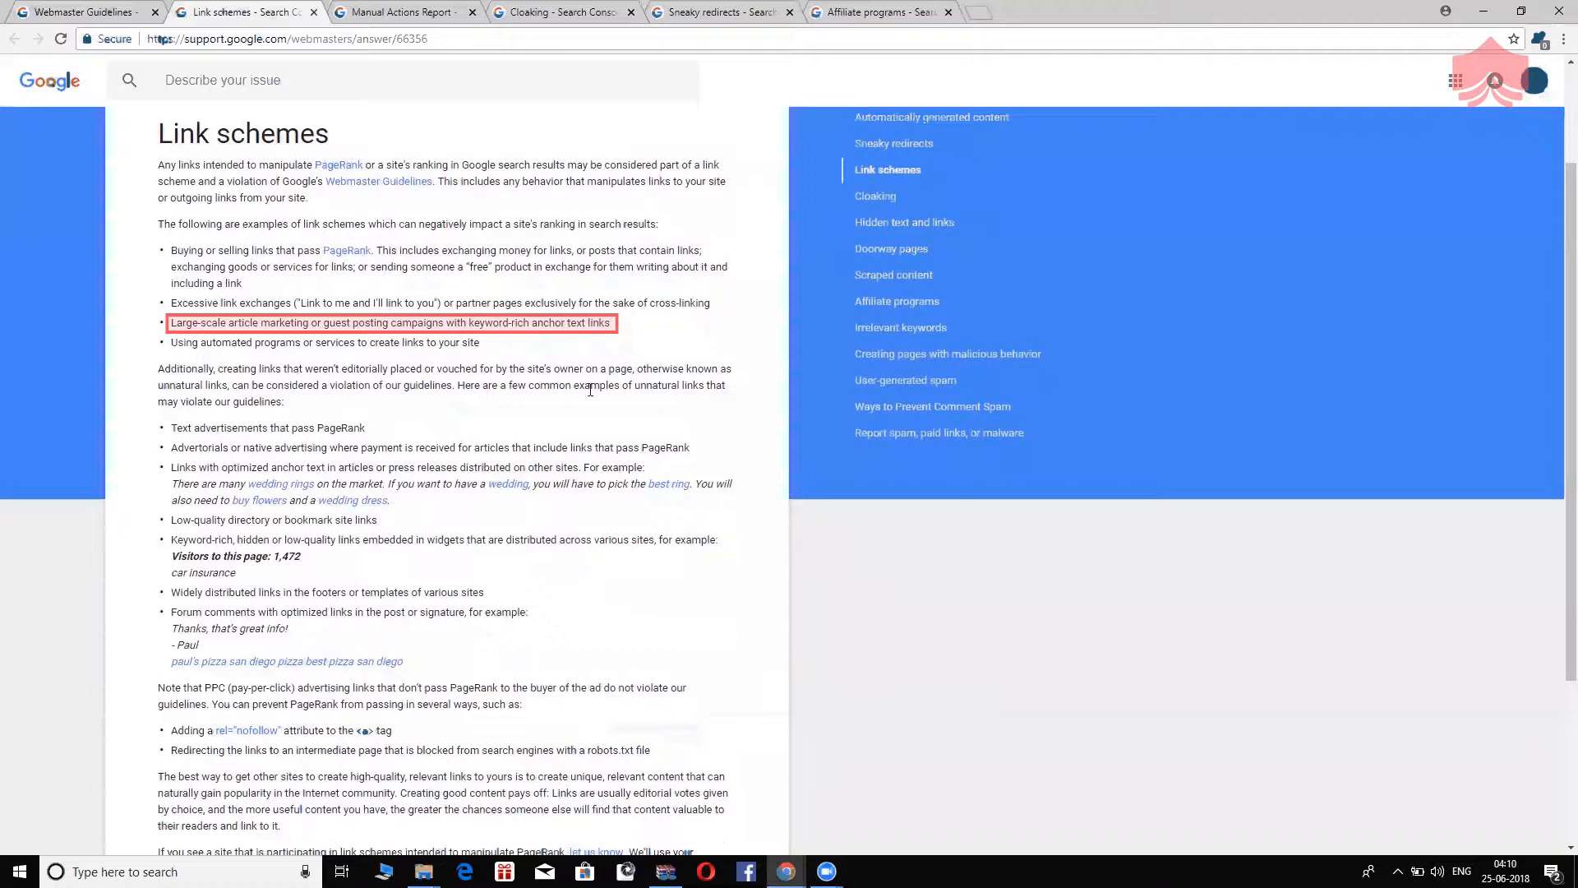
pyautogui.moveTo(658, 407)
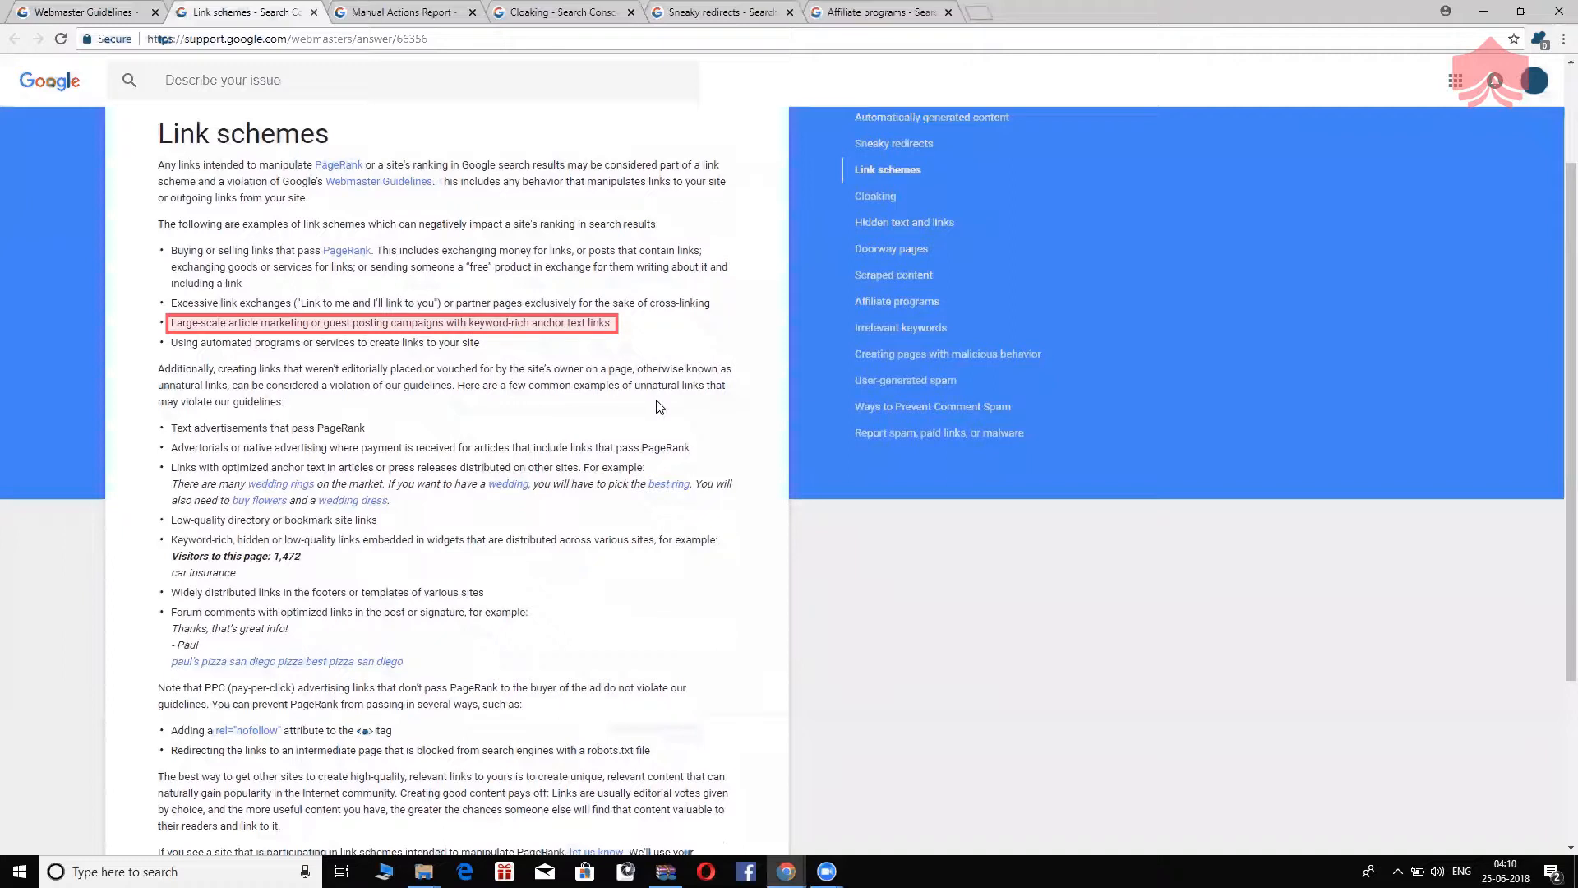
pyautogui.moveTo(377, 263)
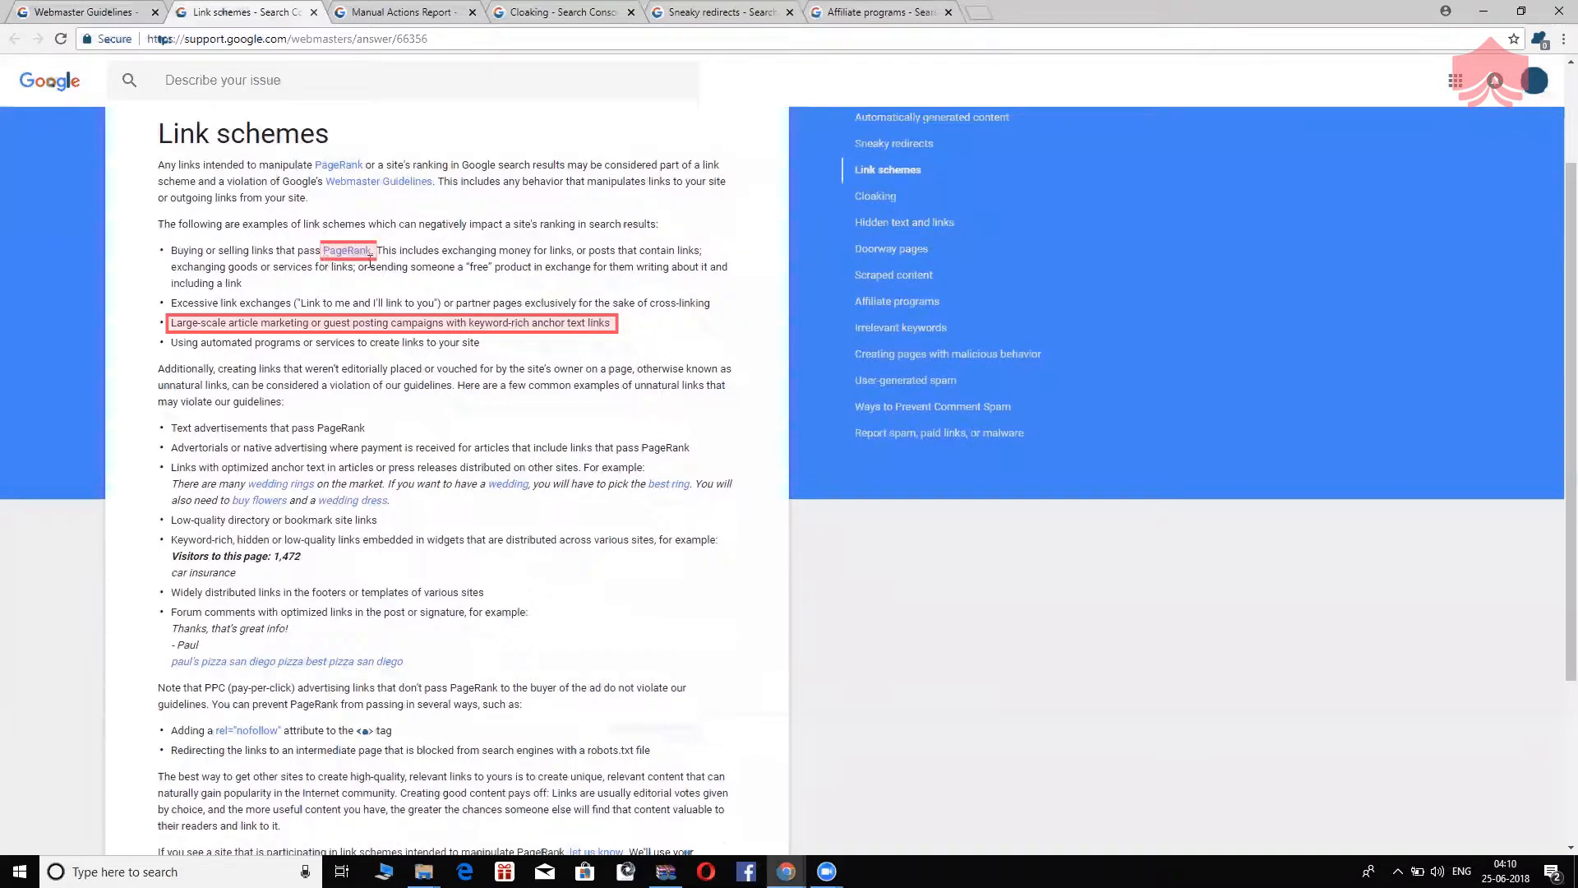
pyautogui.moveTo(363, 286)
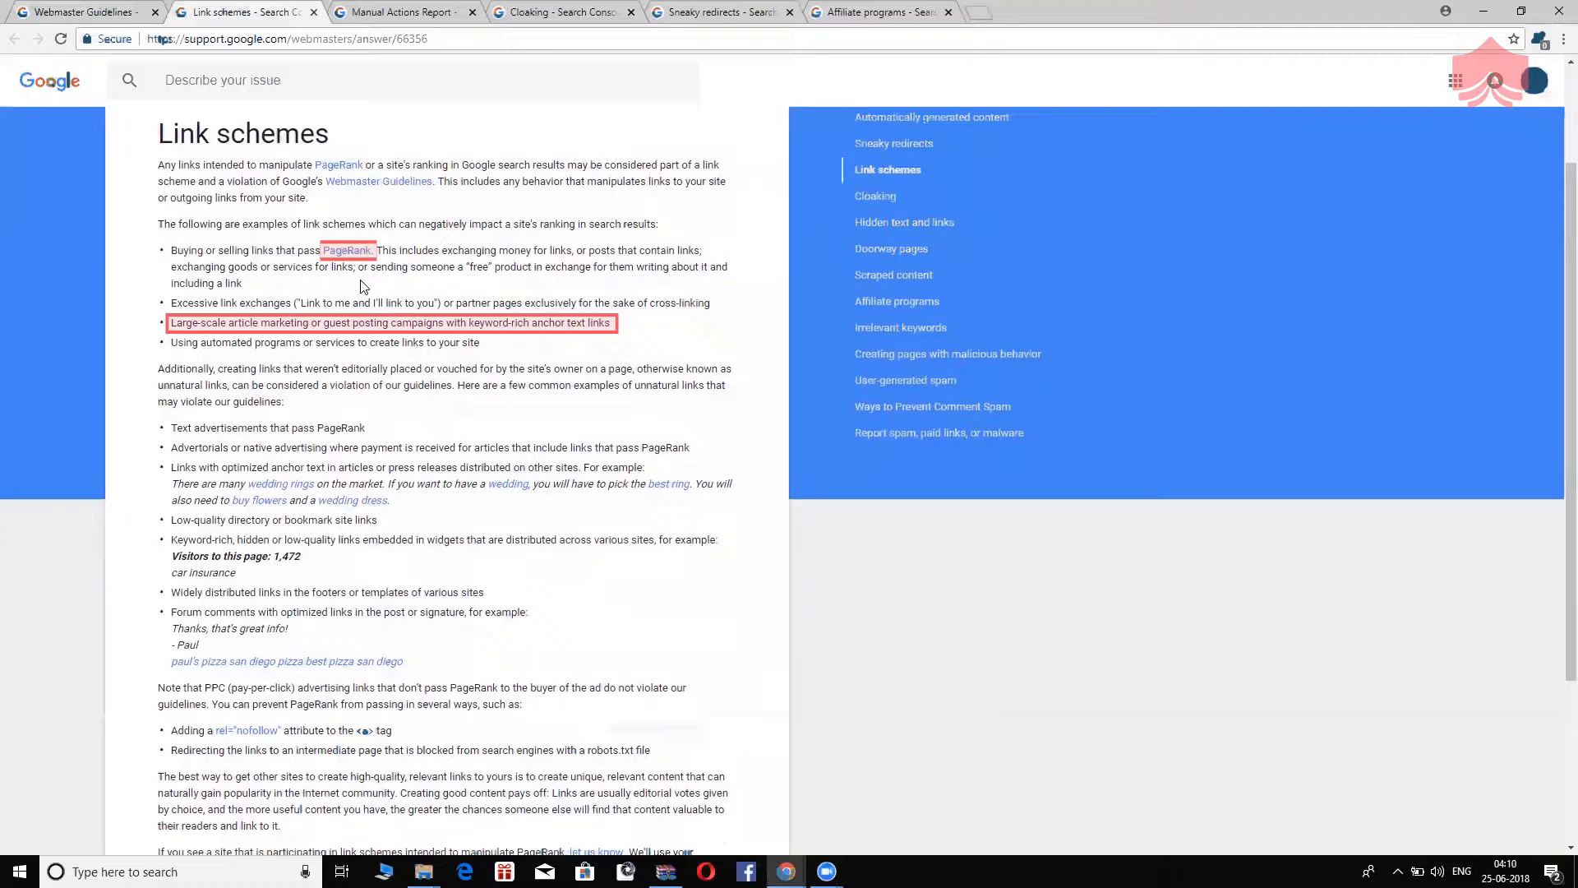
pyautogui.moveTo(360, 259)
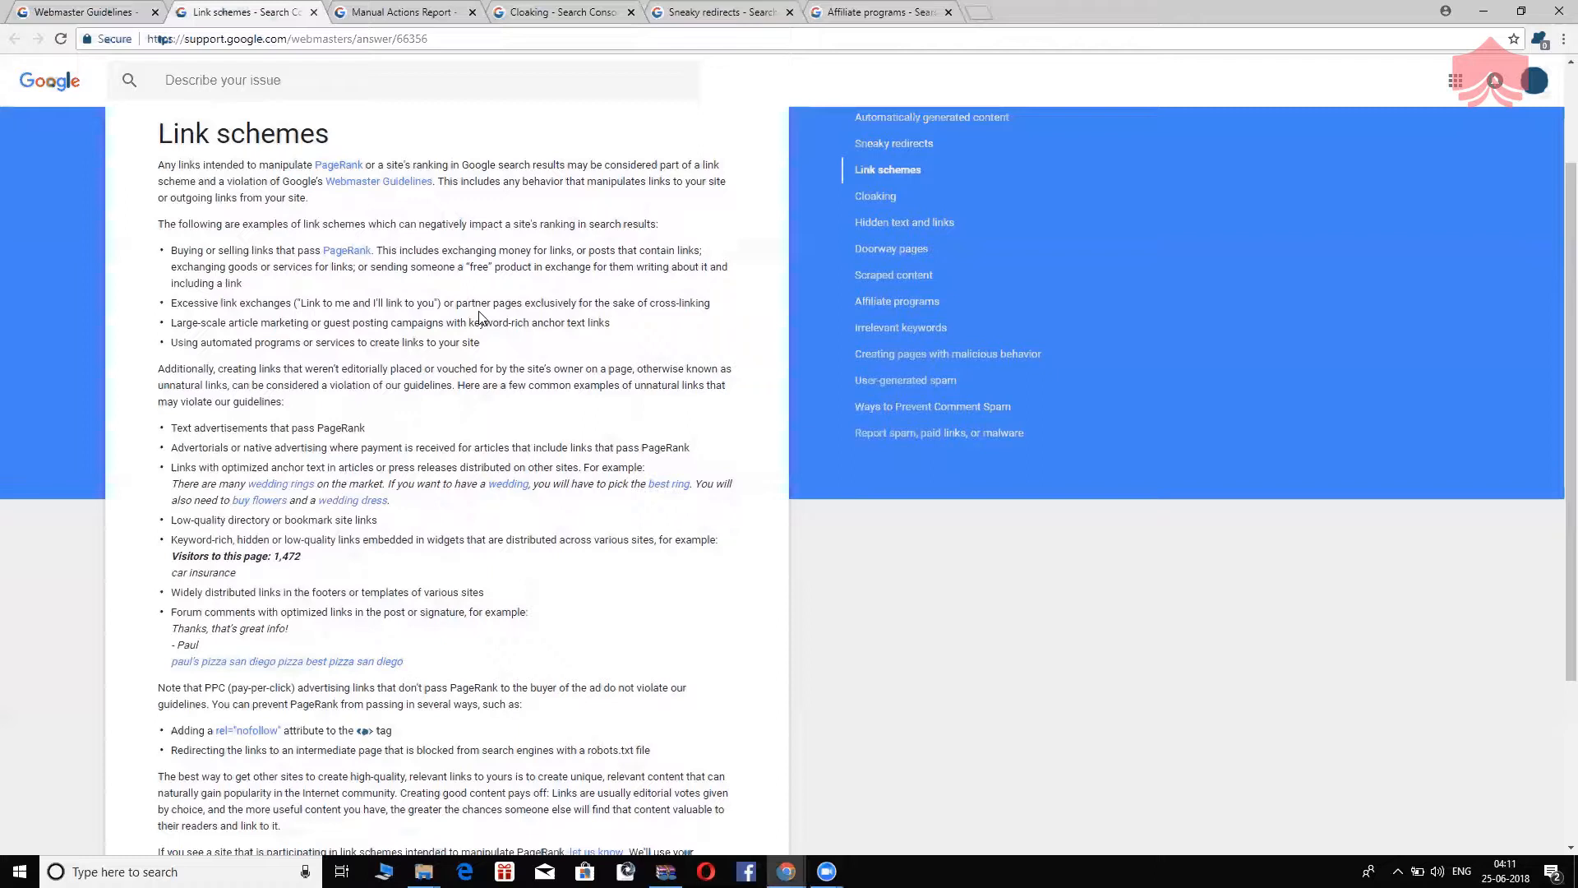
# - Scroll further down the Link schemes article past the unnatural link examples
pyautogui.scroll(-3)
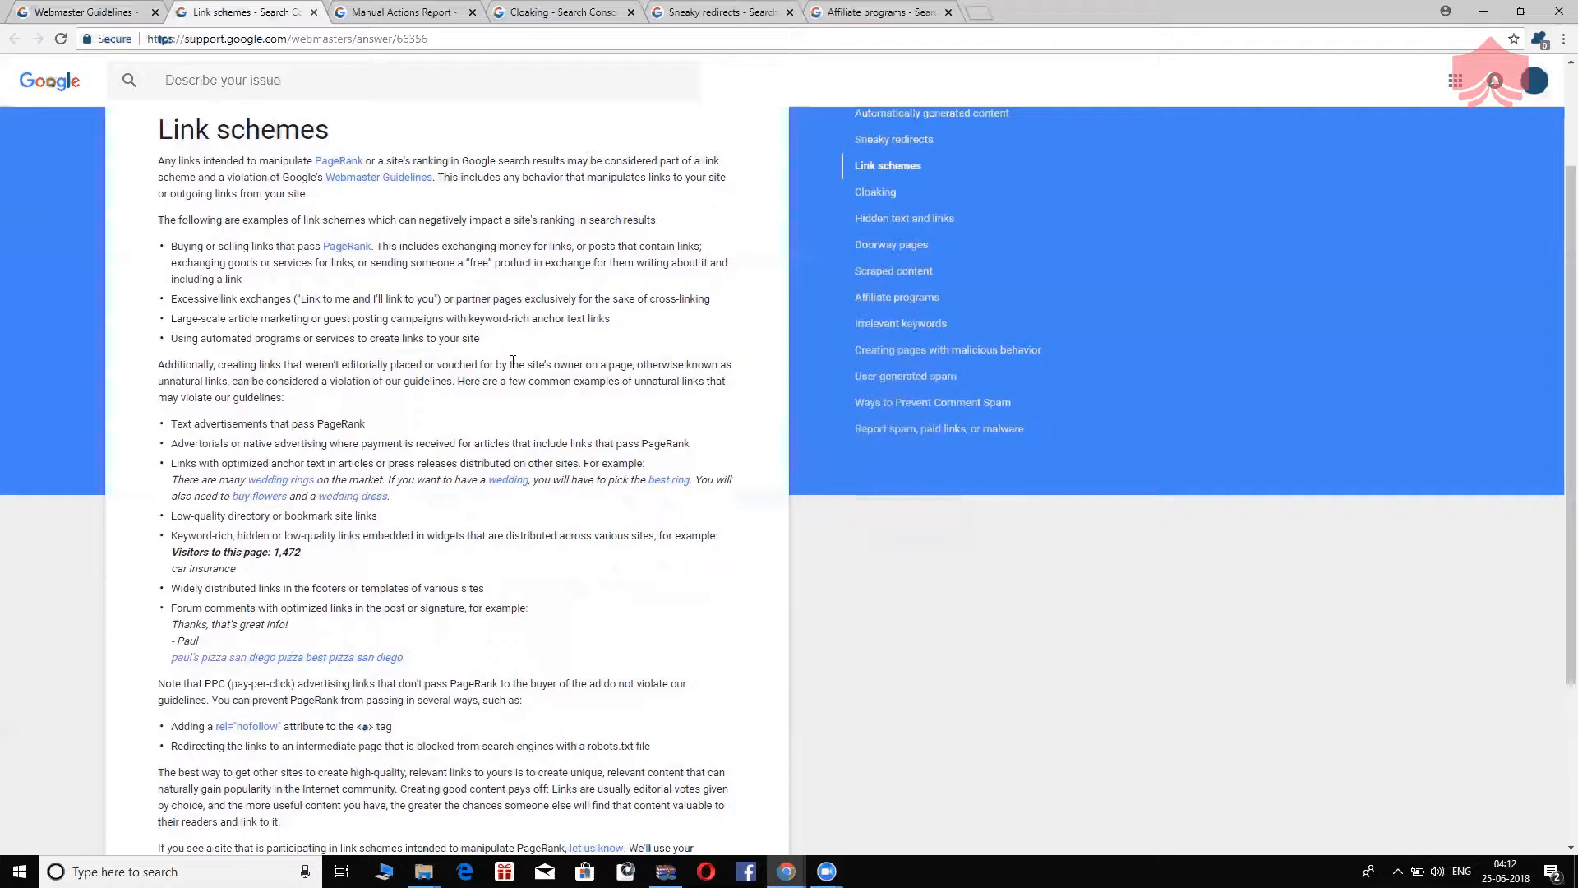
pyautogui.moveTo(500, 374)
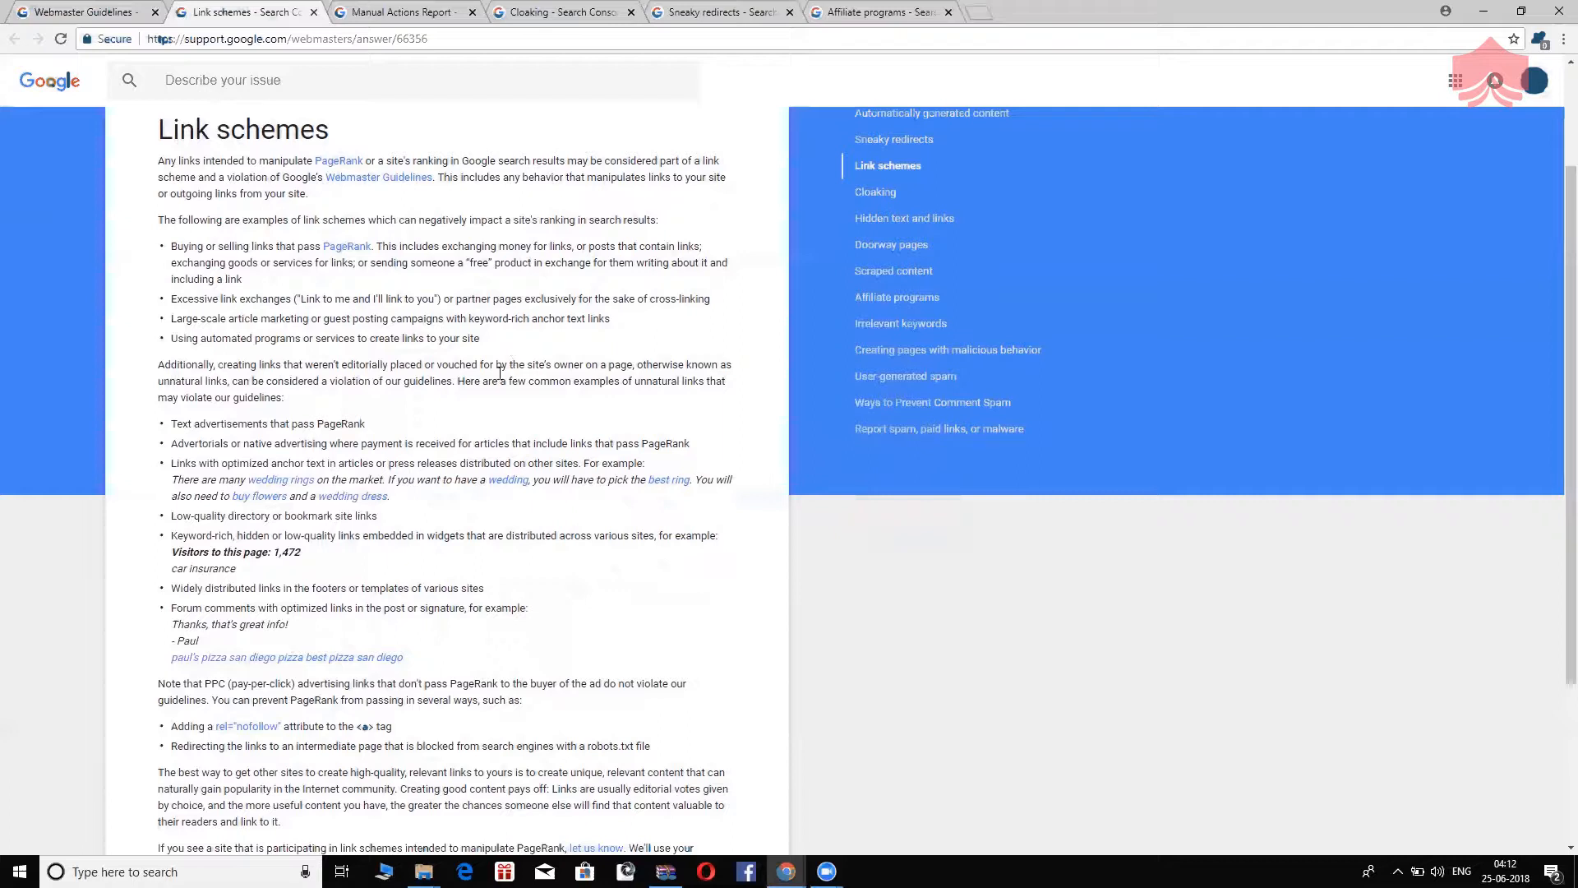
pyautogui.scroll(-3)
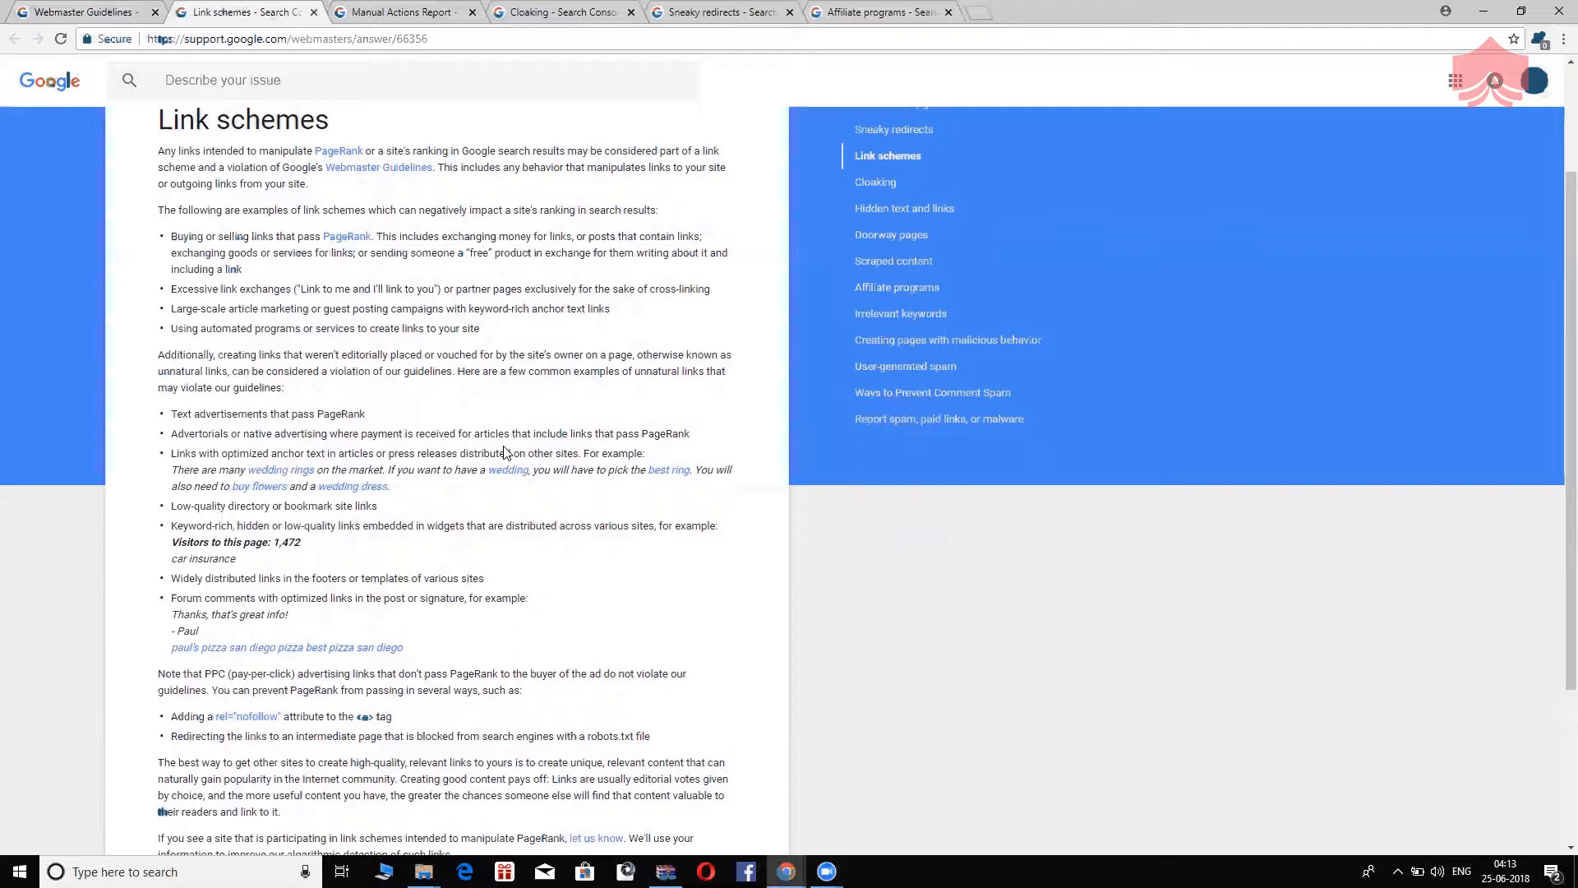
pyautogui.moveTo(429, 6)
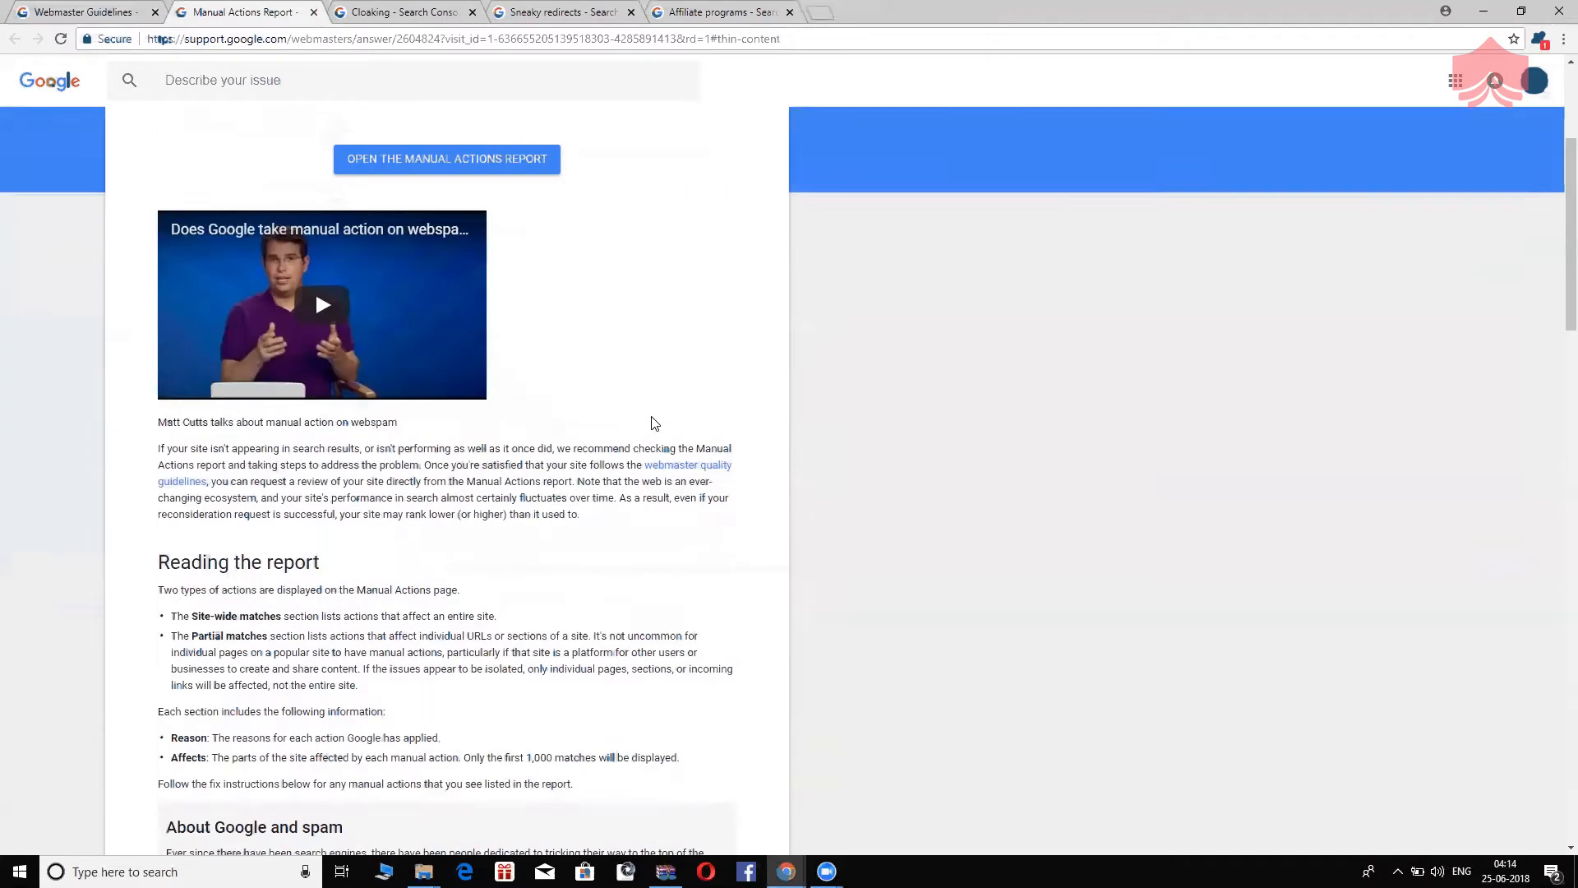
# - Scroll the Manual Actions Report article, then switch to the Cloaking guidelines tab
pyautogui.scroll(-3)
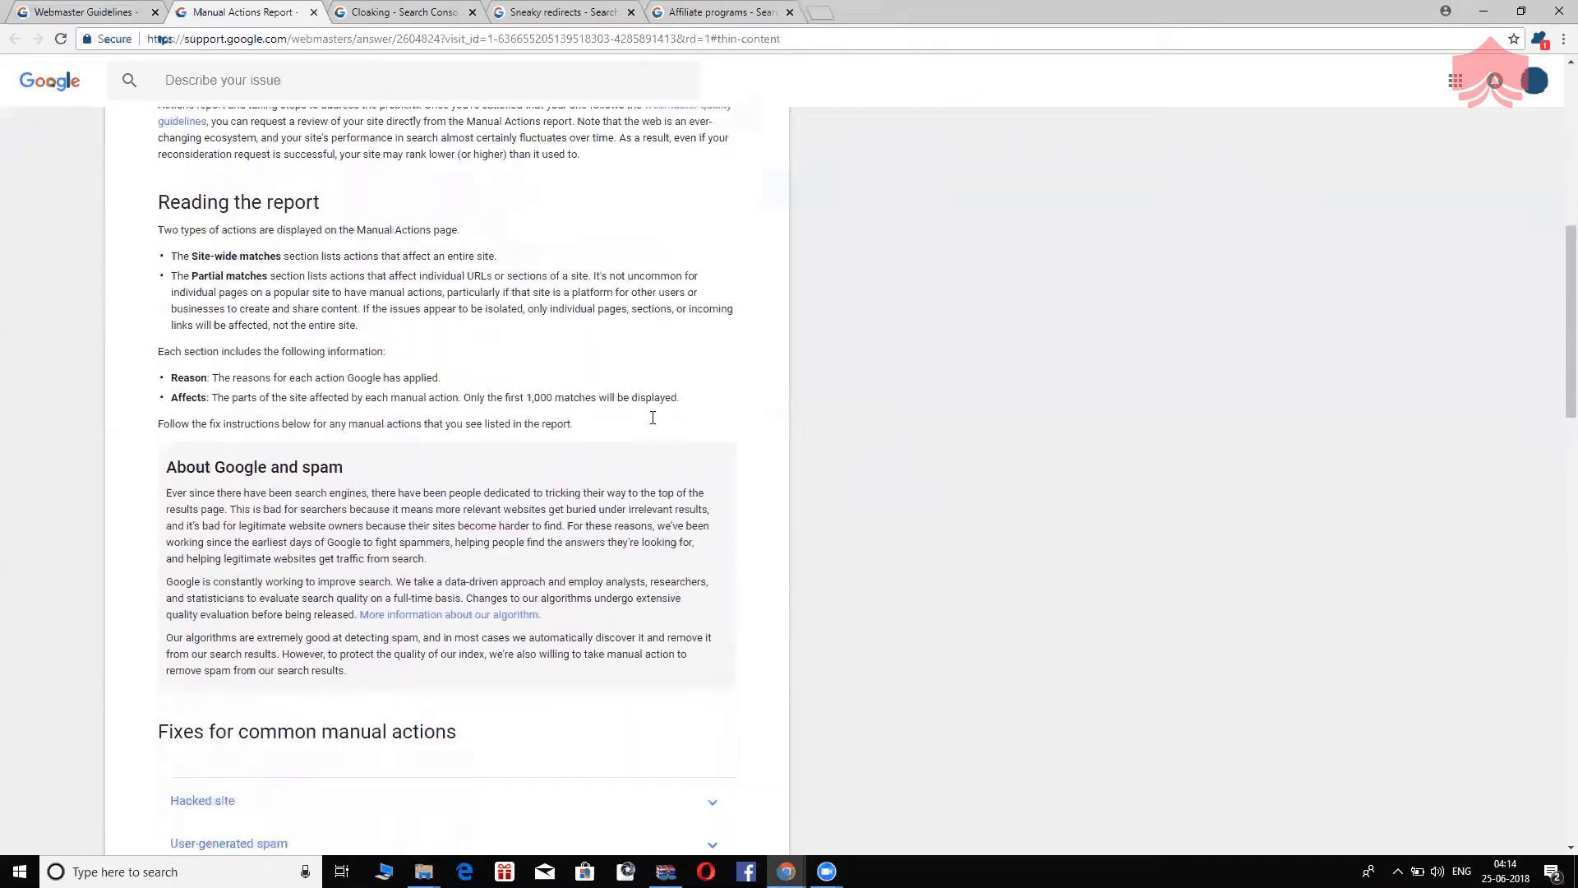
pyautogui.click(407, 12)
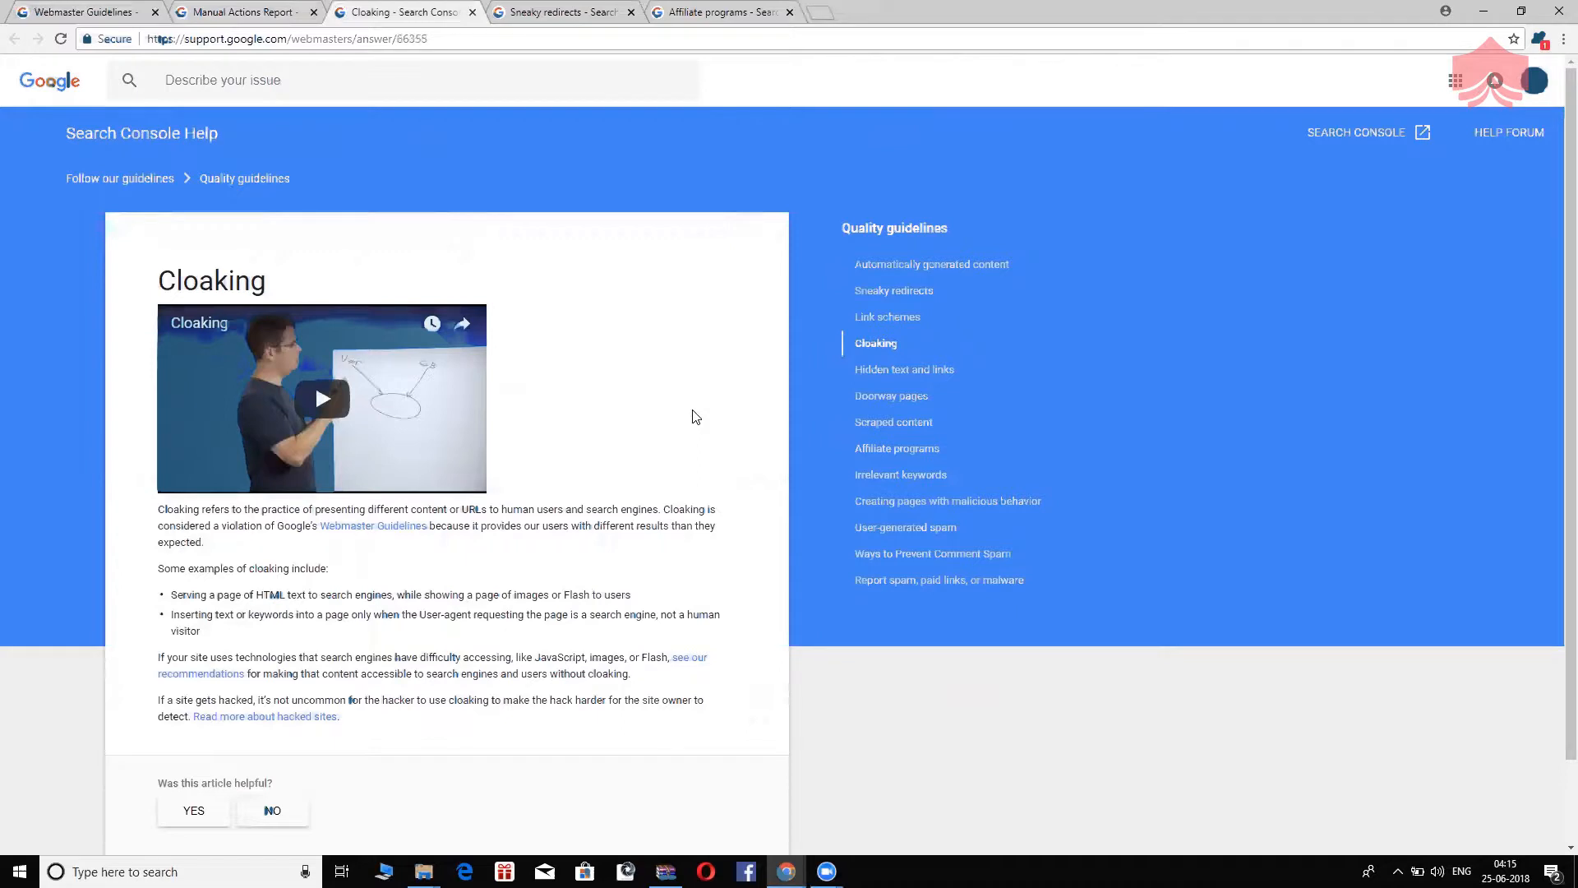
pyautogui.moveTo(425, 443)
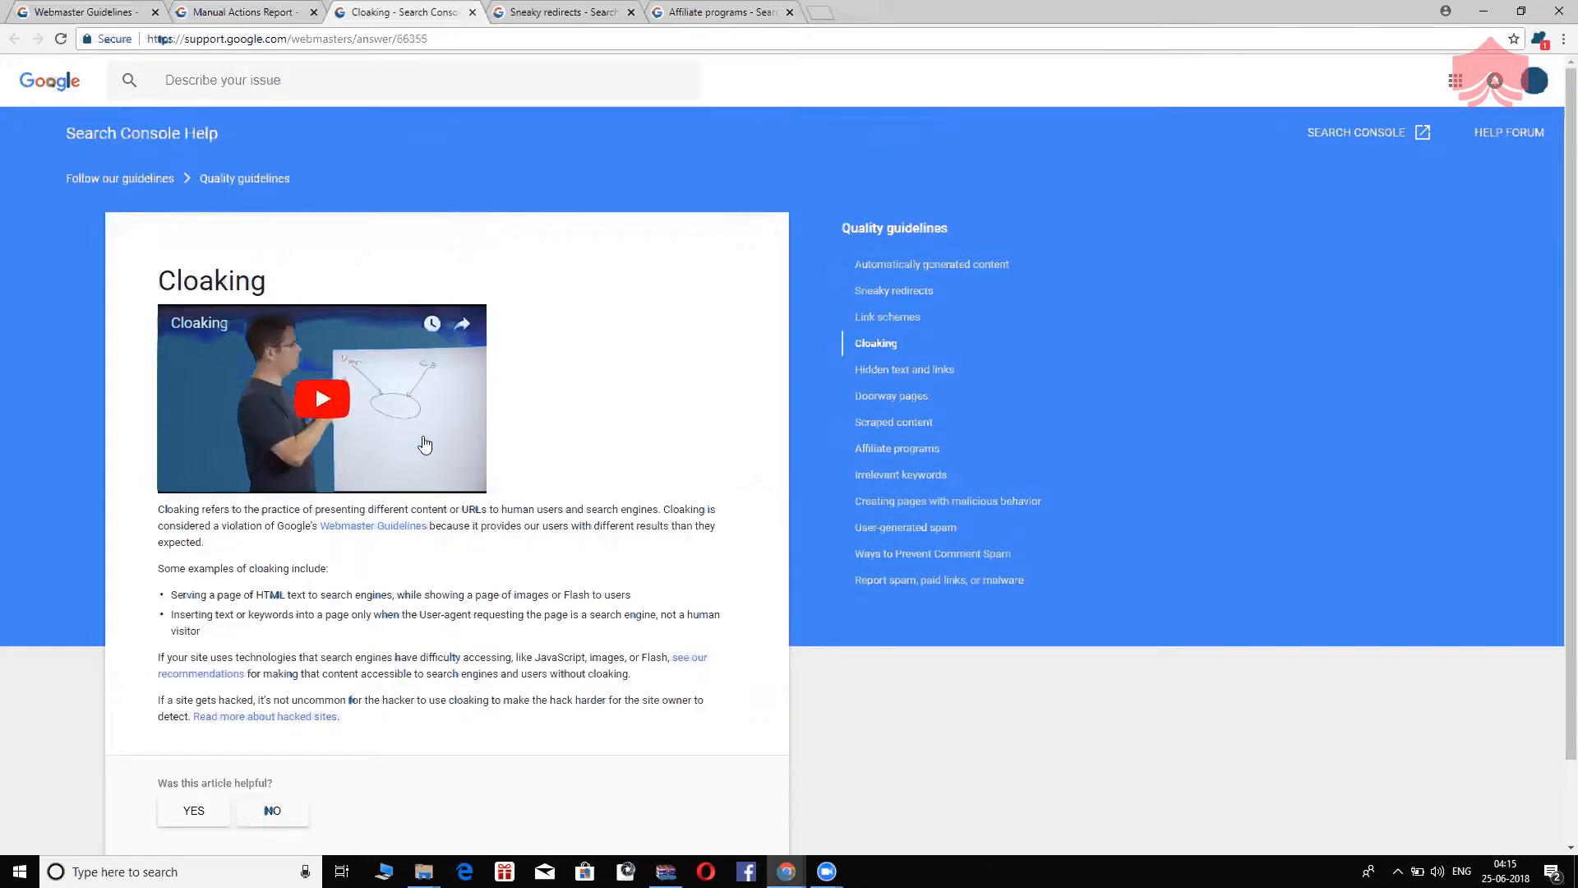
pyautogui.moveTo(479, 433)
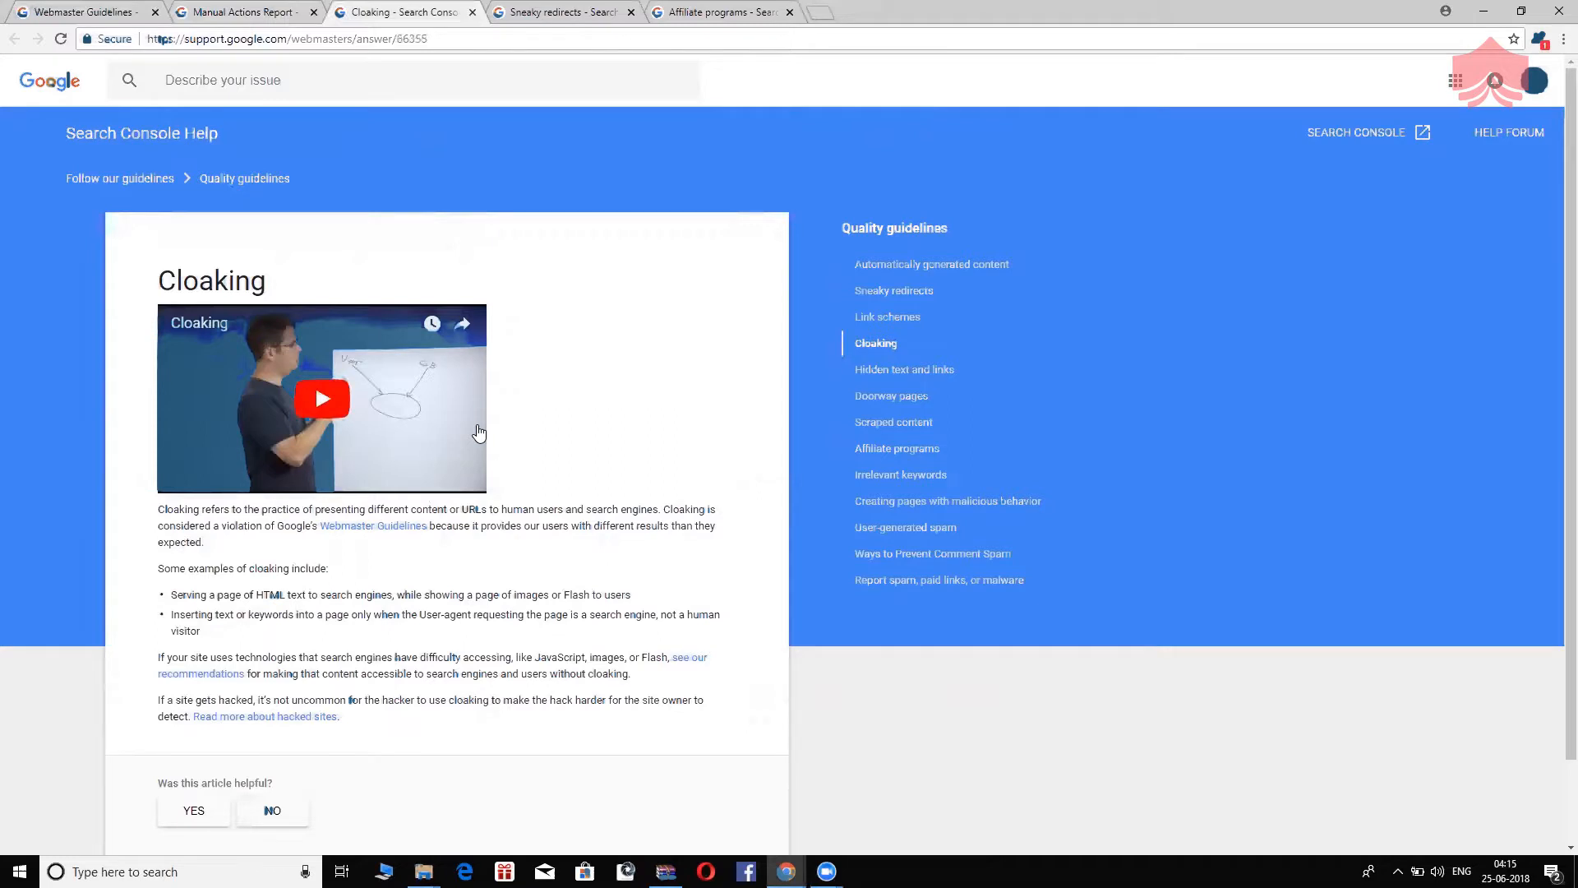